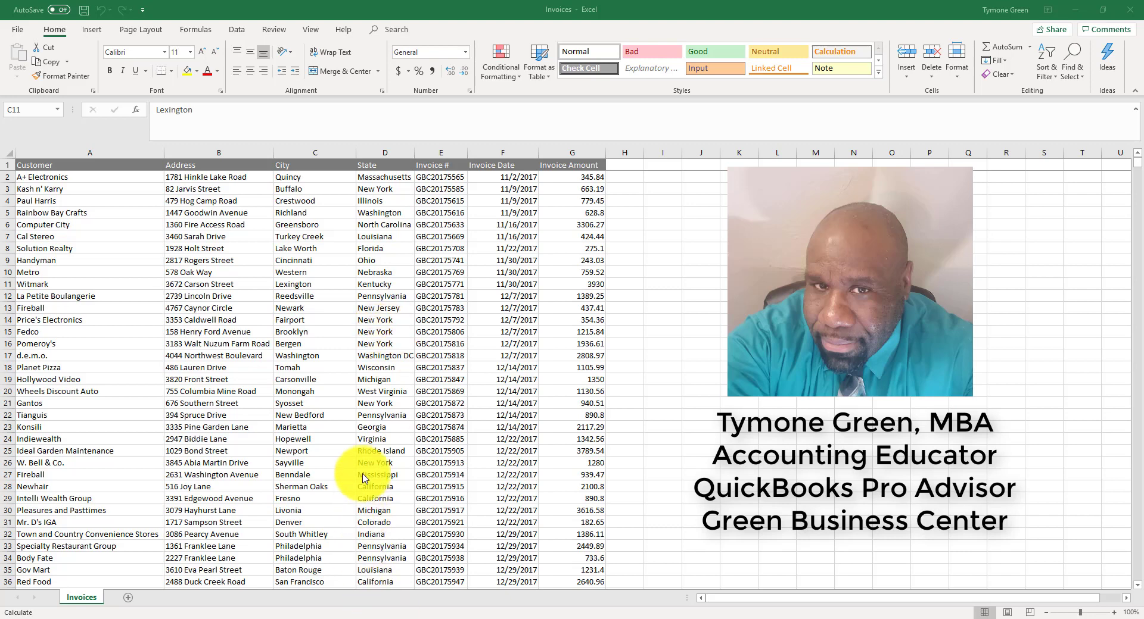
mouse_move(343, 317)
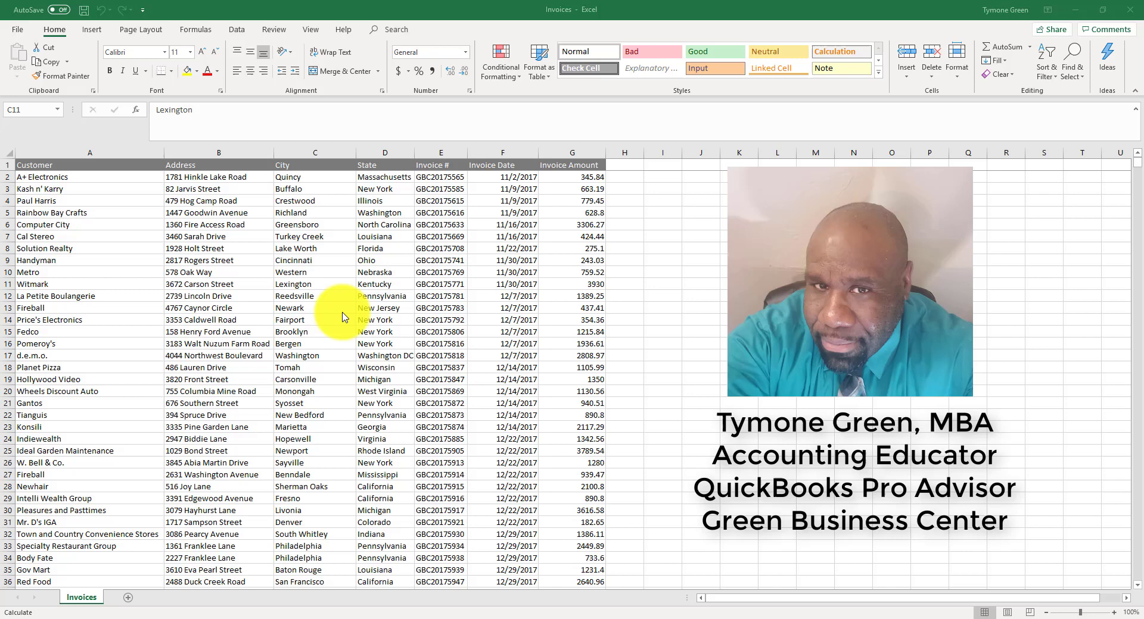
Step: Select the invoice data across from A1 with Ctrl+Shift+Right
scroll("down", 3)
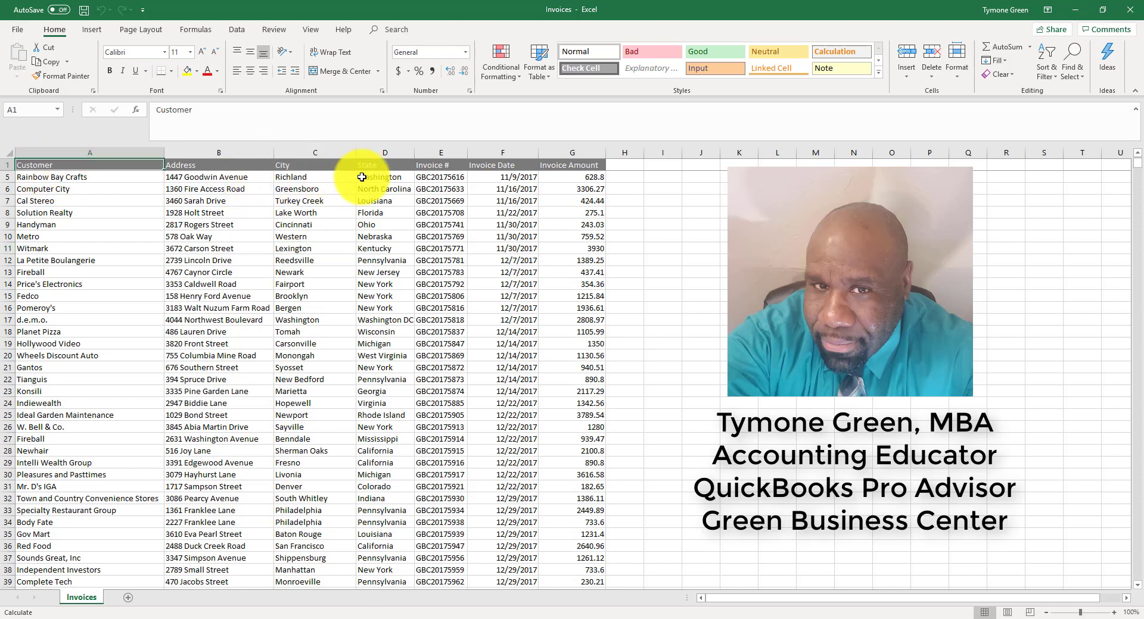
mouse_move(551, 171)
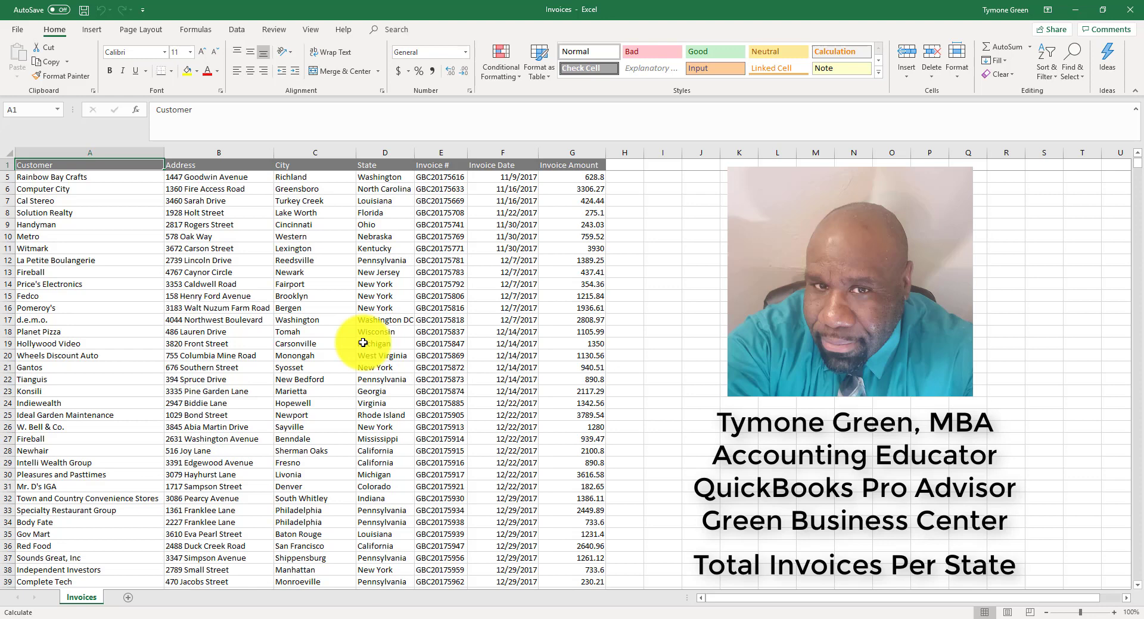
mouse_move(189, 203)
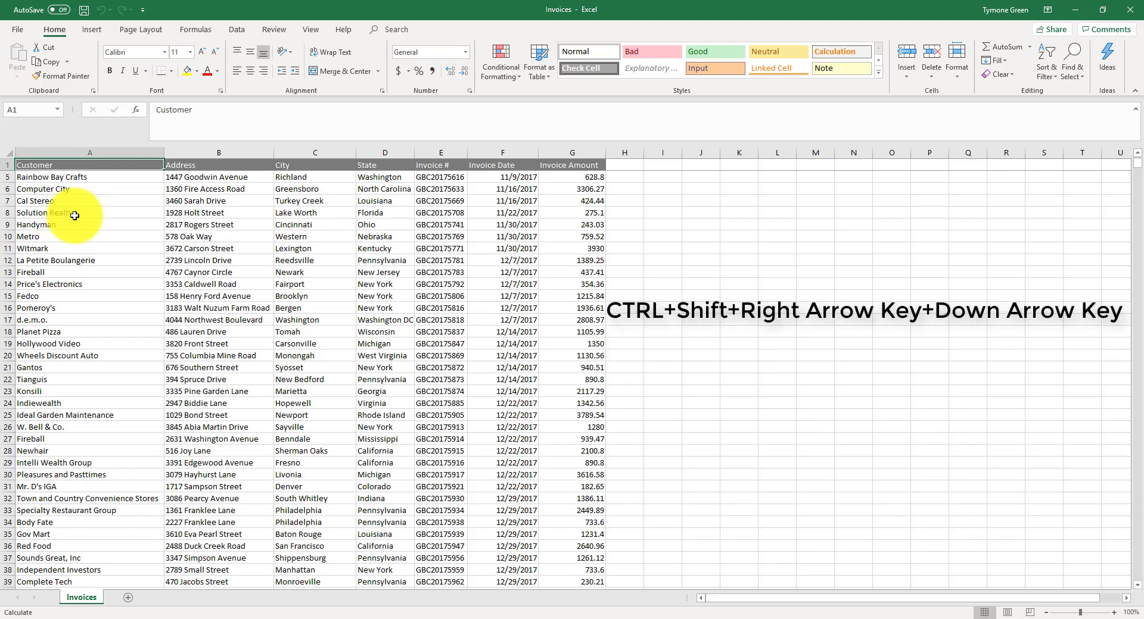
key("ctrl+shift+right")
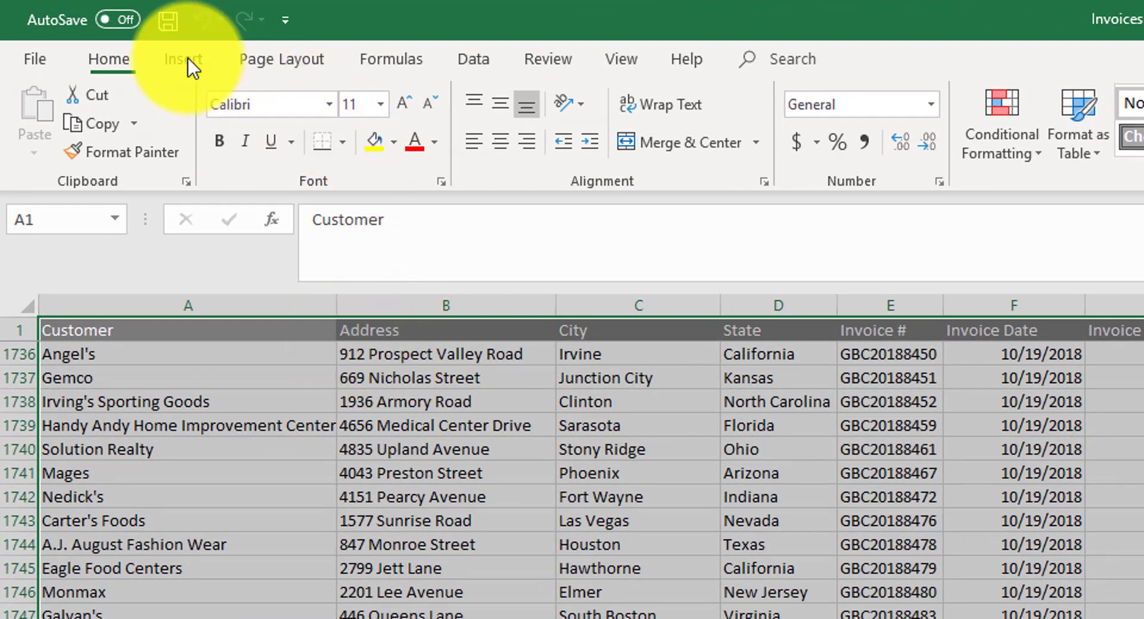
left_click(183, 60)
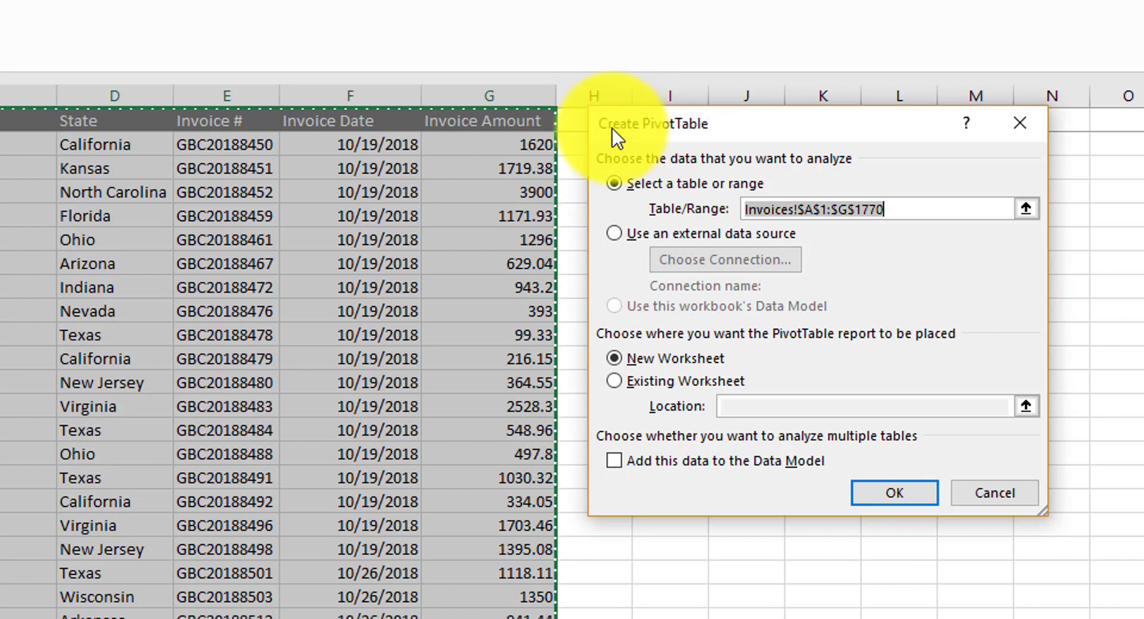
mouse_move(629, 138)
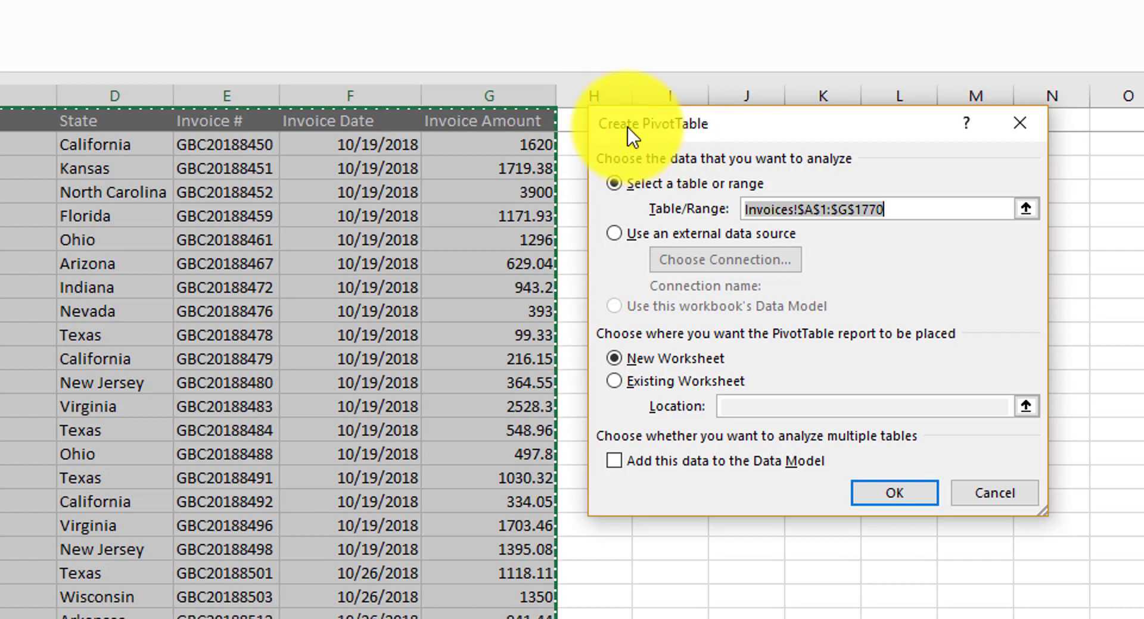
mouse_move(641, 137)
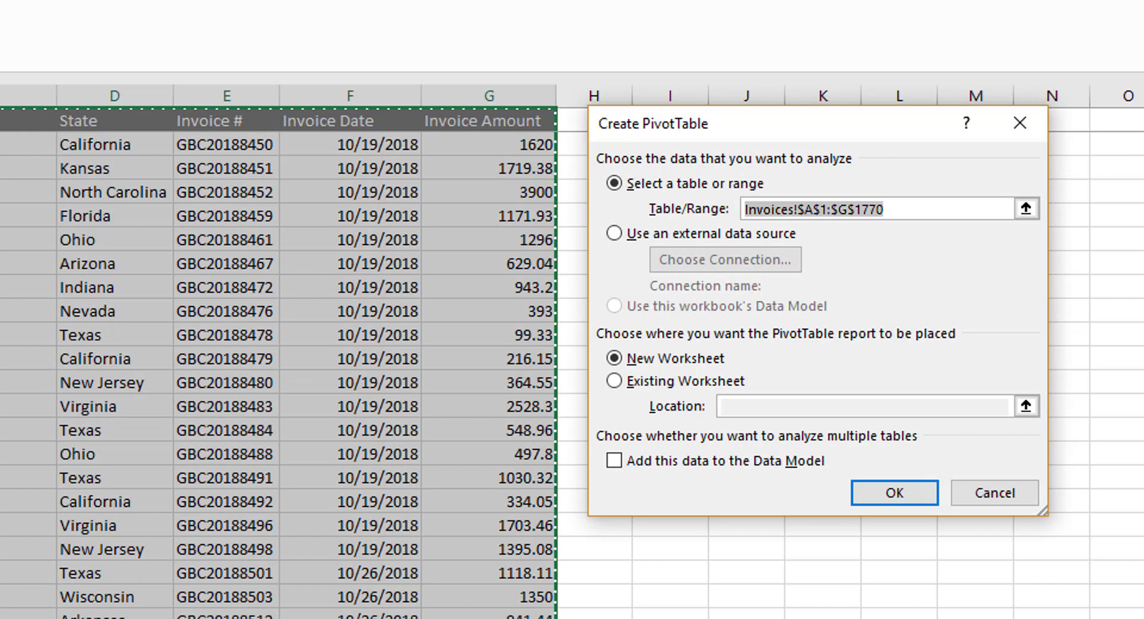
left_click(824, 209)
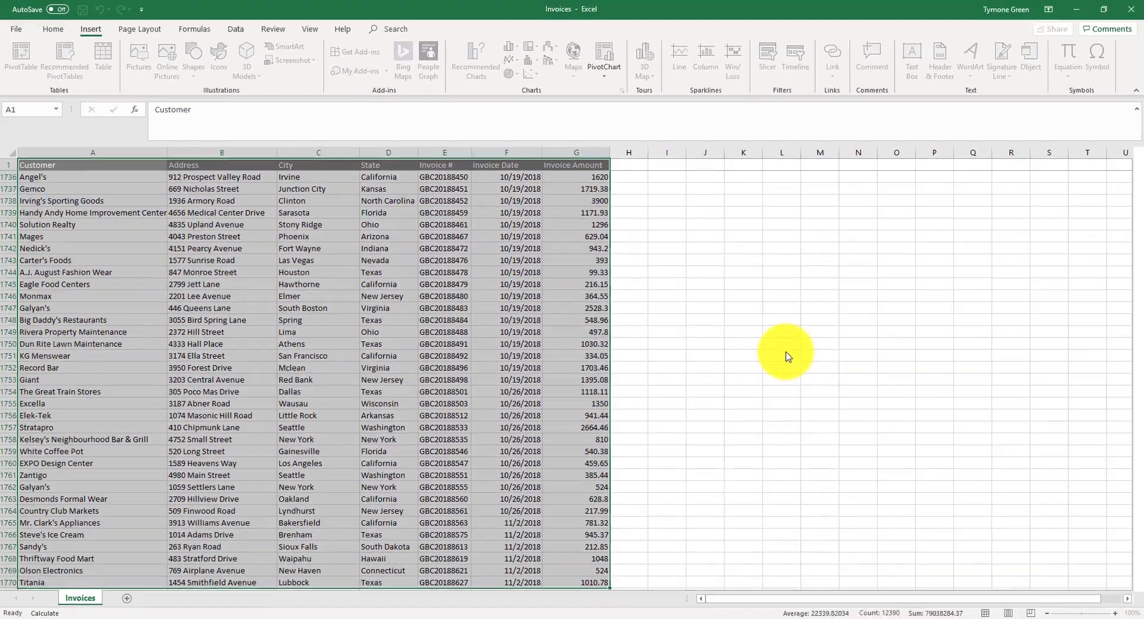
Step: Place the PivotTable on a new worksheet and compare it with the Invoices sheet
left_click(21, 58)
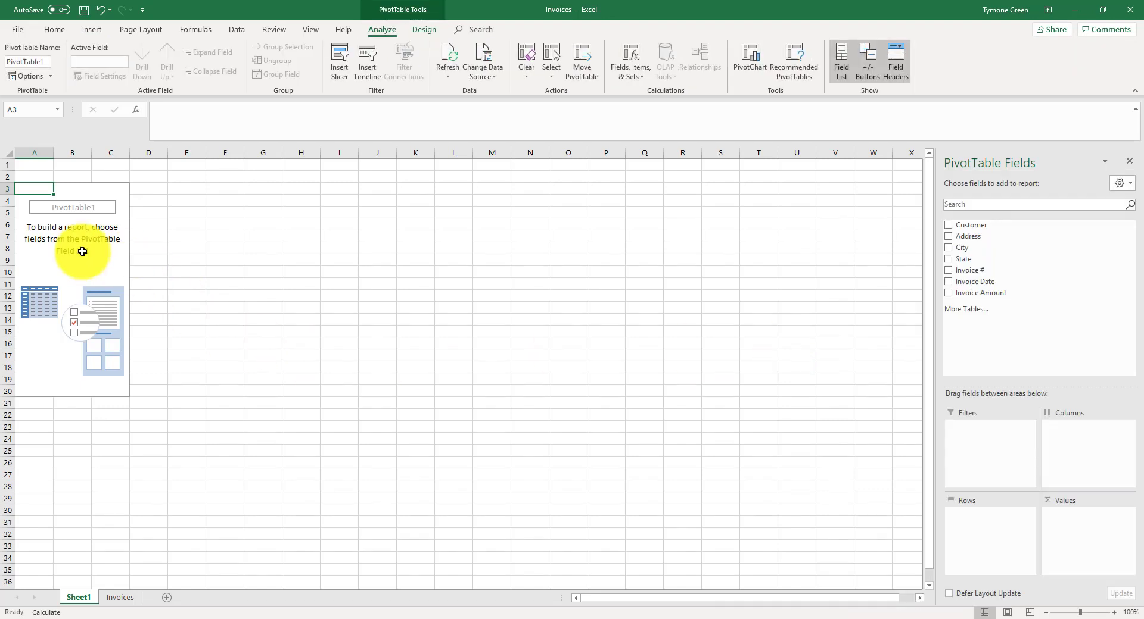
mouse_move(79, 308)
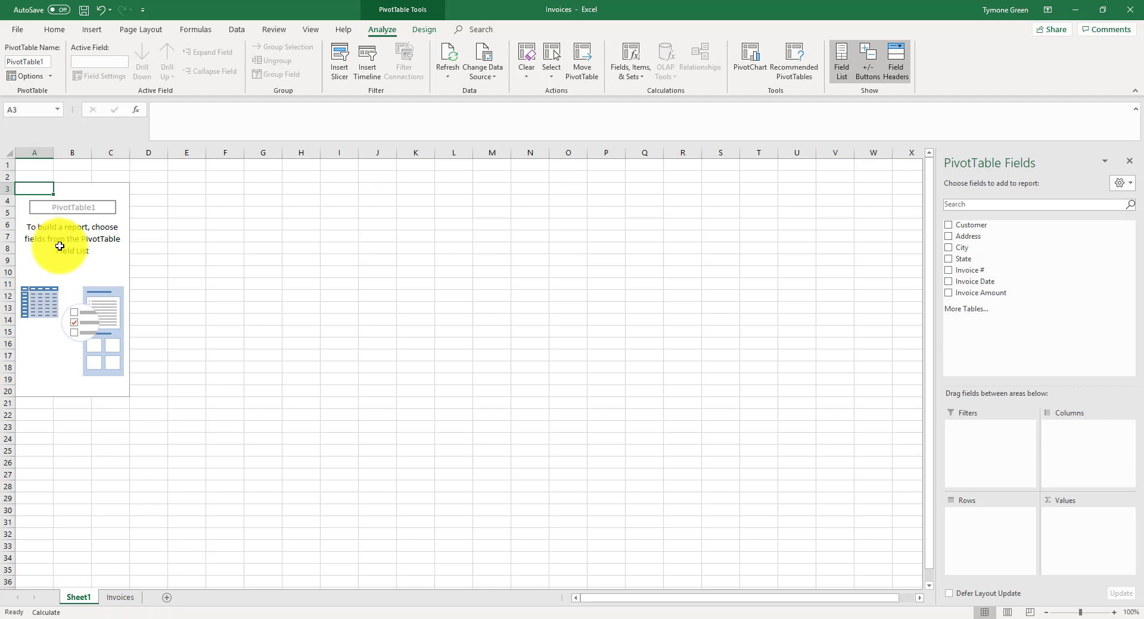
mouse_move(992, 189)
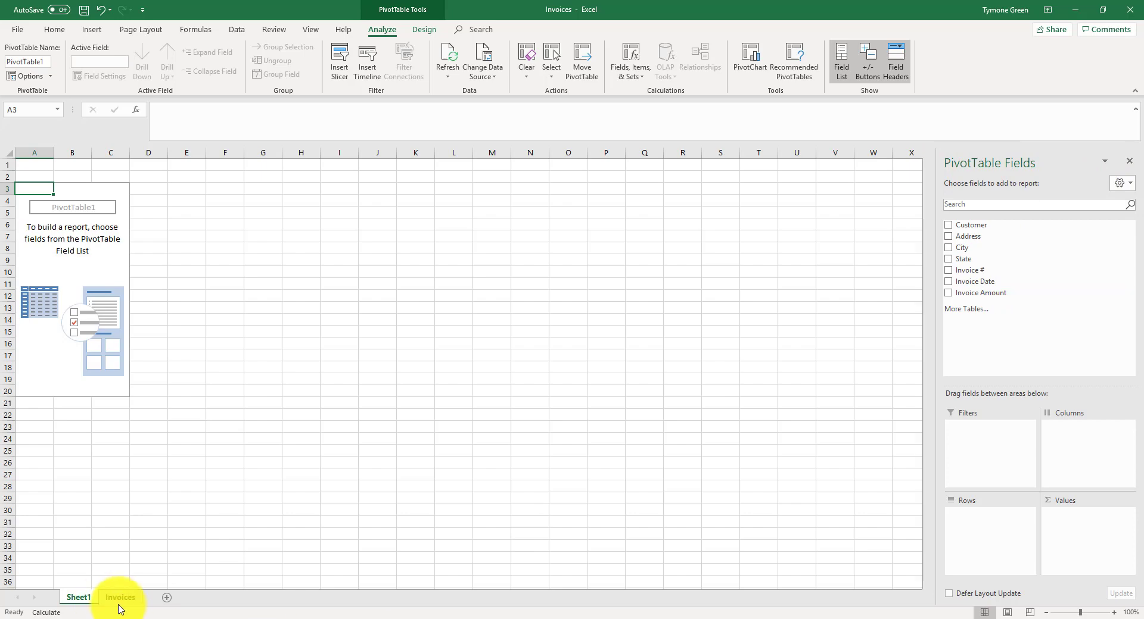
left_click(119, 597)
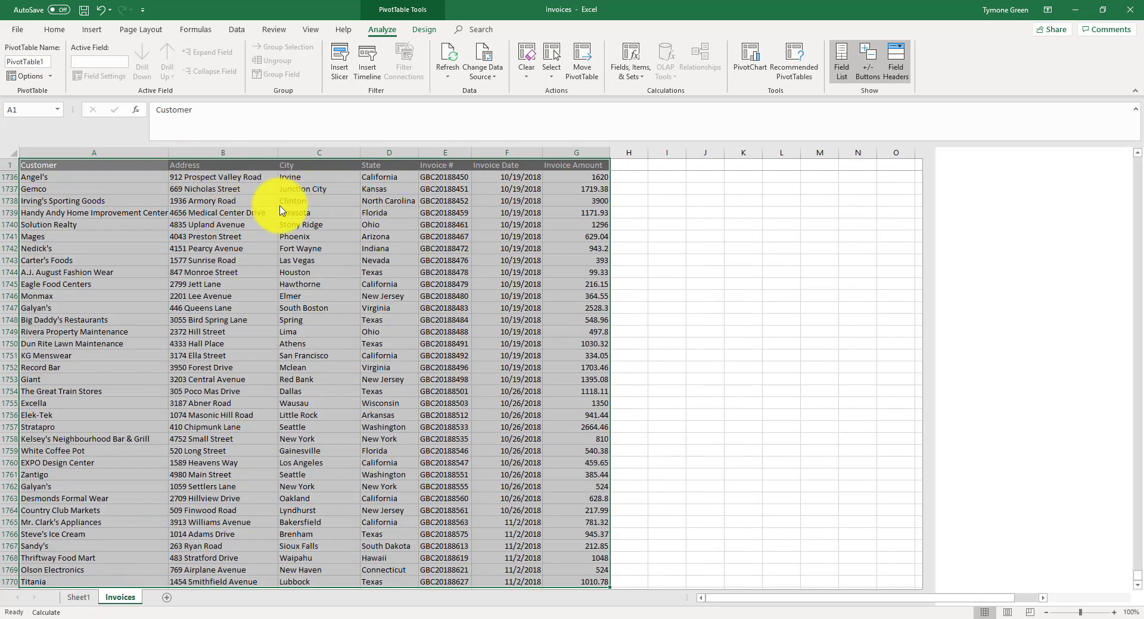
left_click(79, 597)
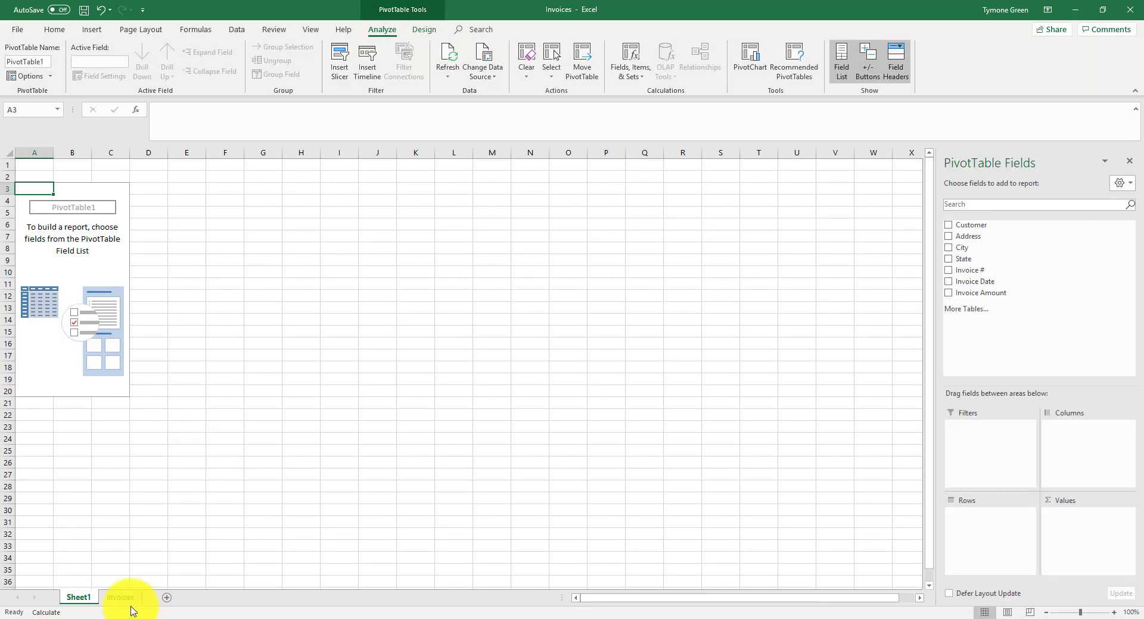
left_click(119, 597)
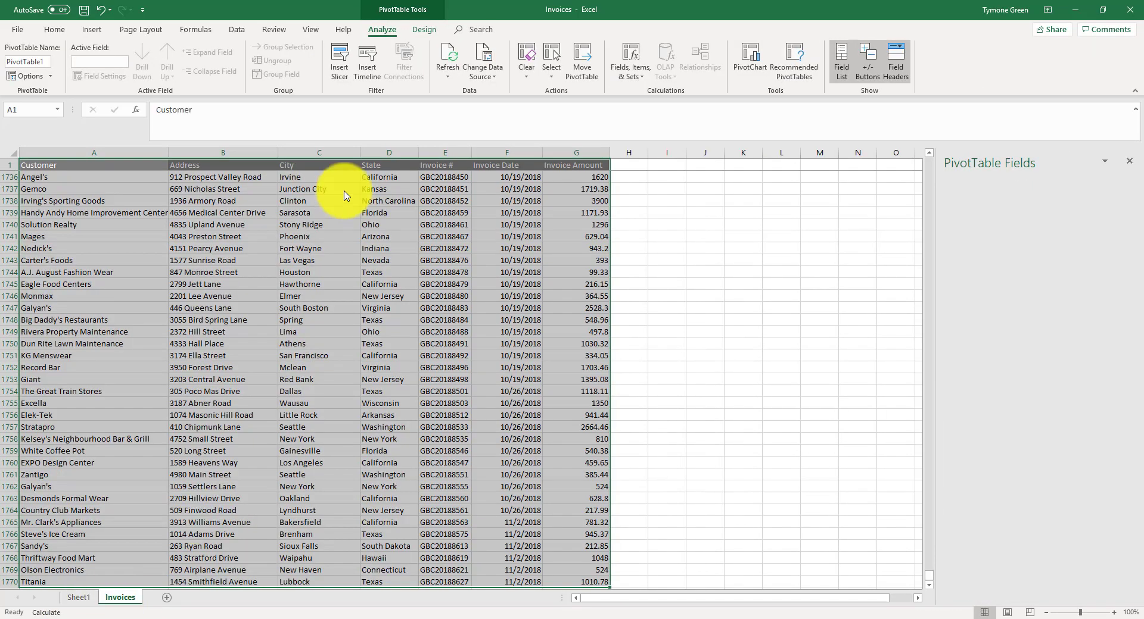
left_click(53, 29)
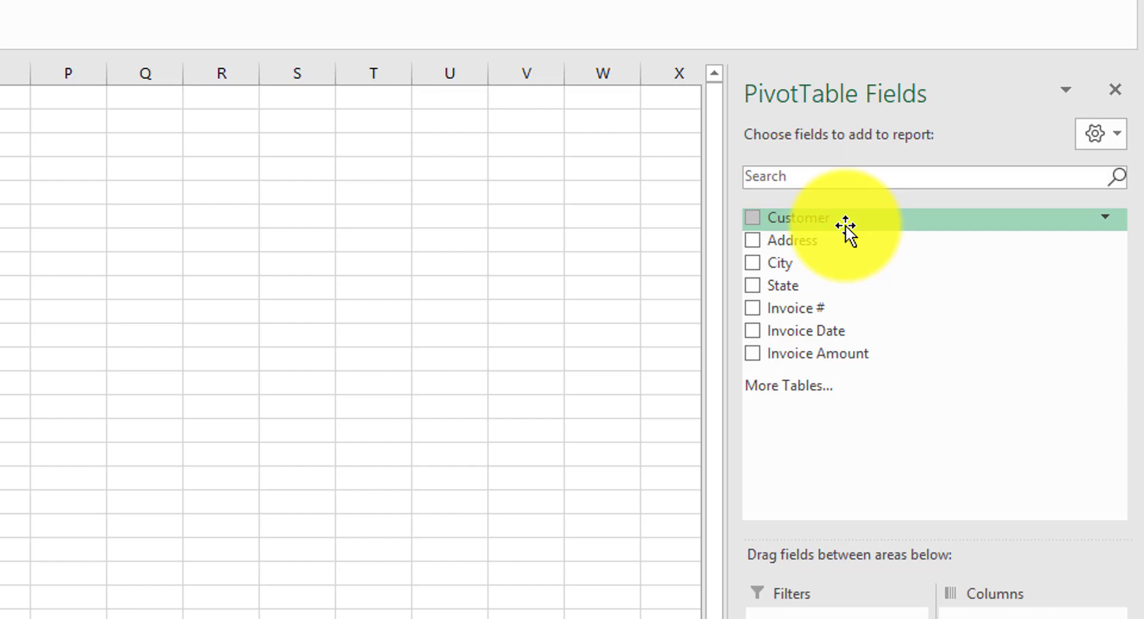
mouse_move(828, 274)
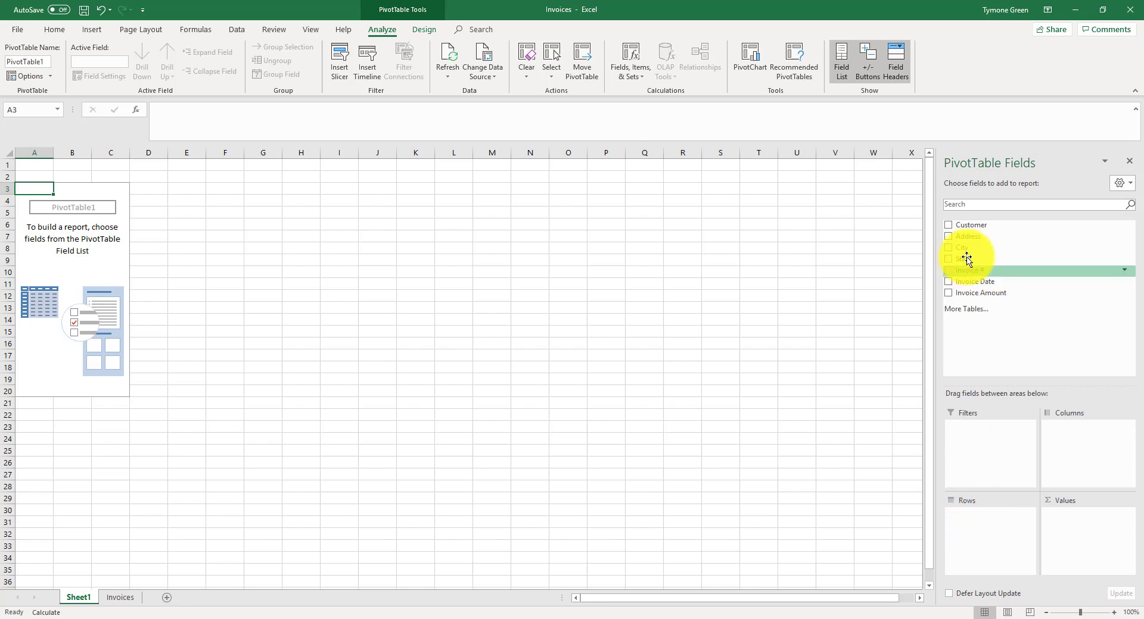
Step: Add State to the Rows area so each State gets a row
left_click_drag(967, 259, 969, 529)
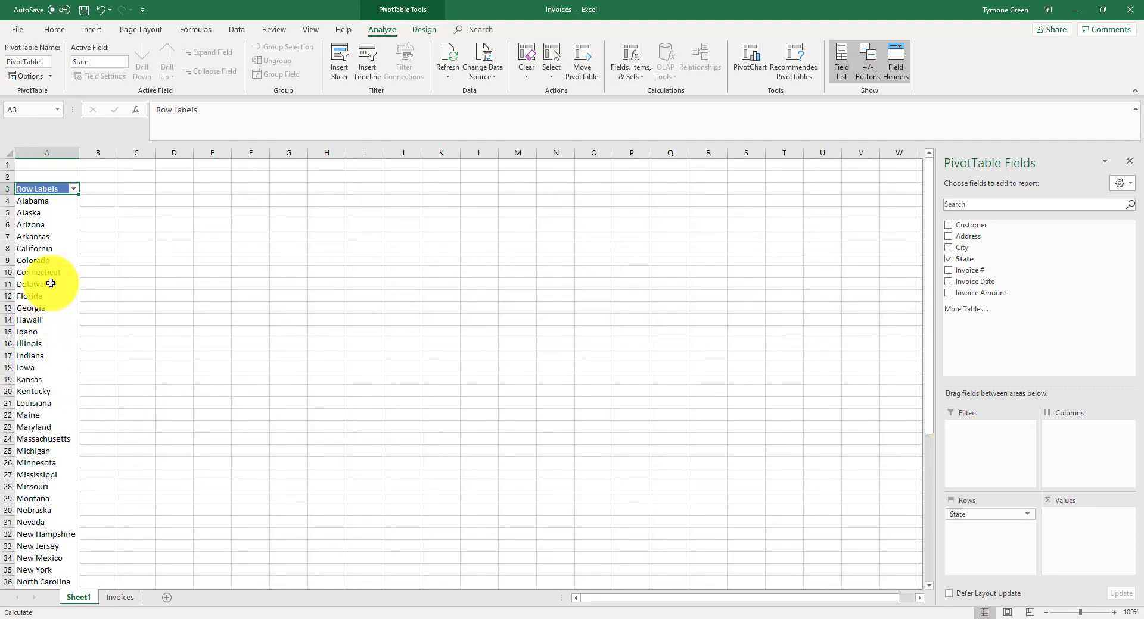
Step: Check the invoice data below, then return to the PivotTable on Sheet1
scroll("down", 3)
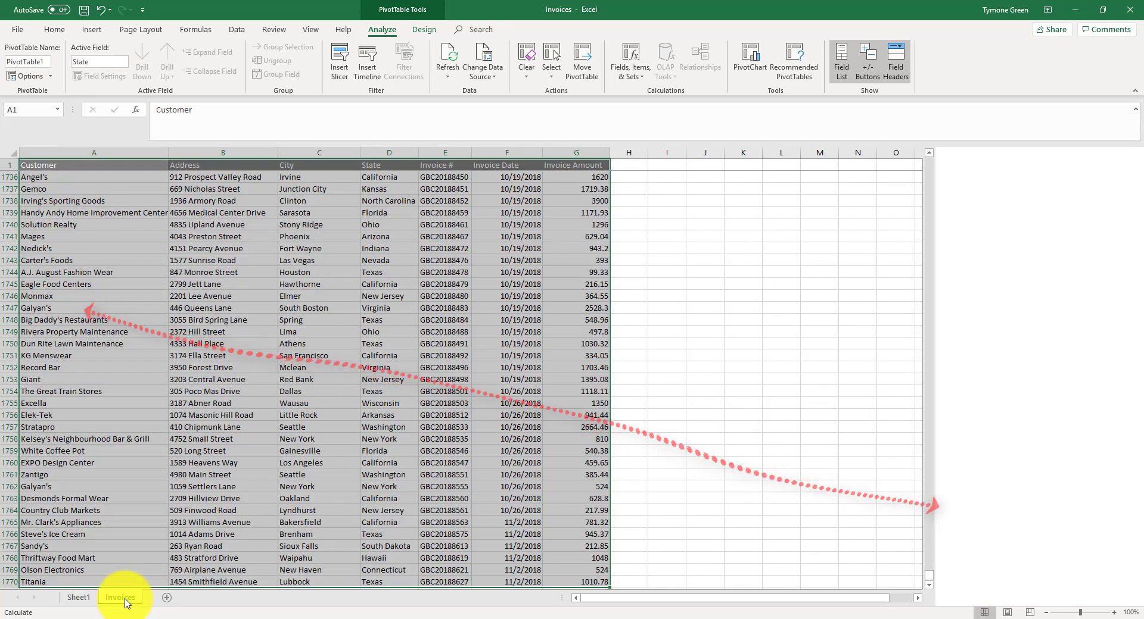
left_click(79, 598)
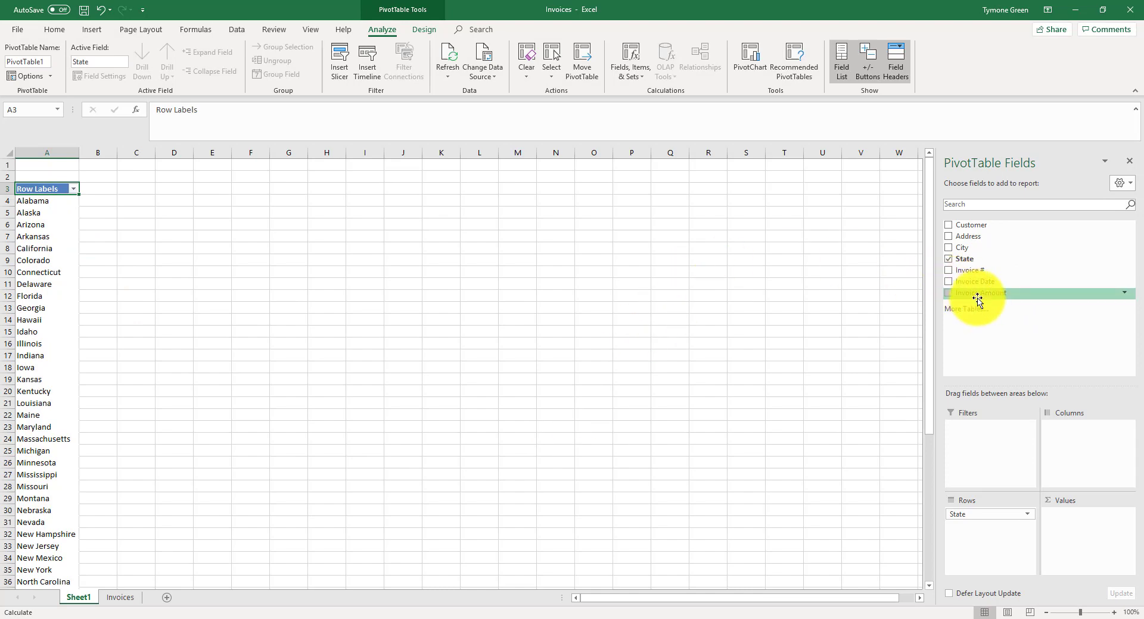
Step: Add Invoice Amount to Values as Sum of Invoice Amount per State
left_click_drag(979, 293, 1024, 409)
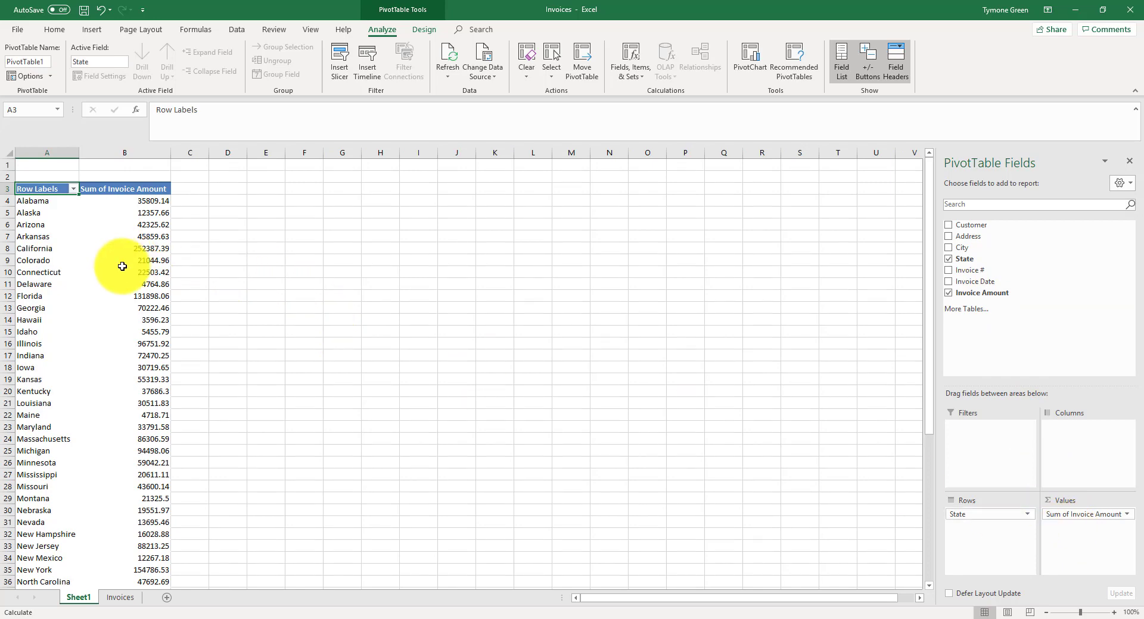
scroll("down", 3)
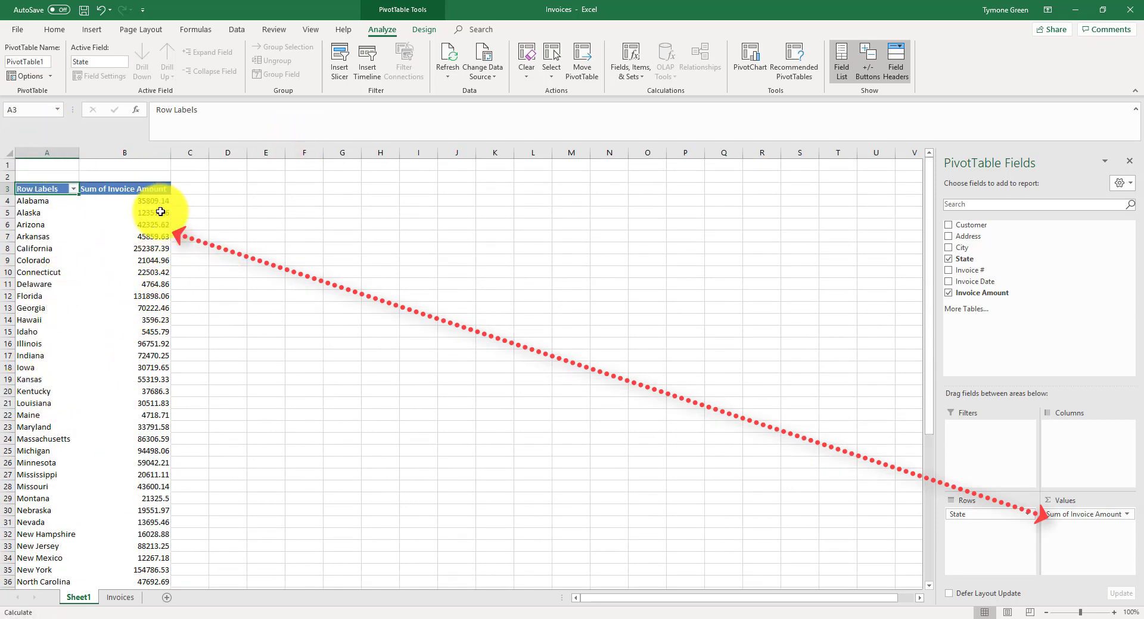
scroll("down", 3)
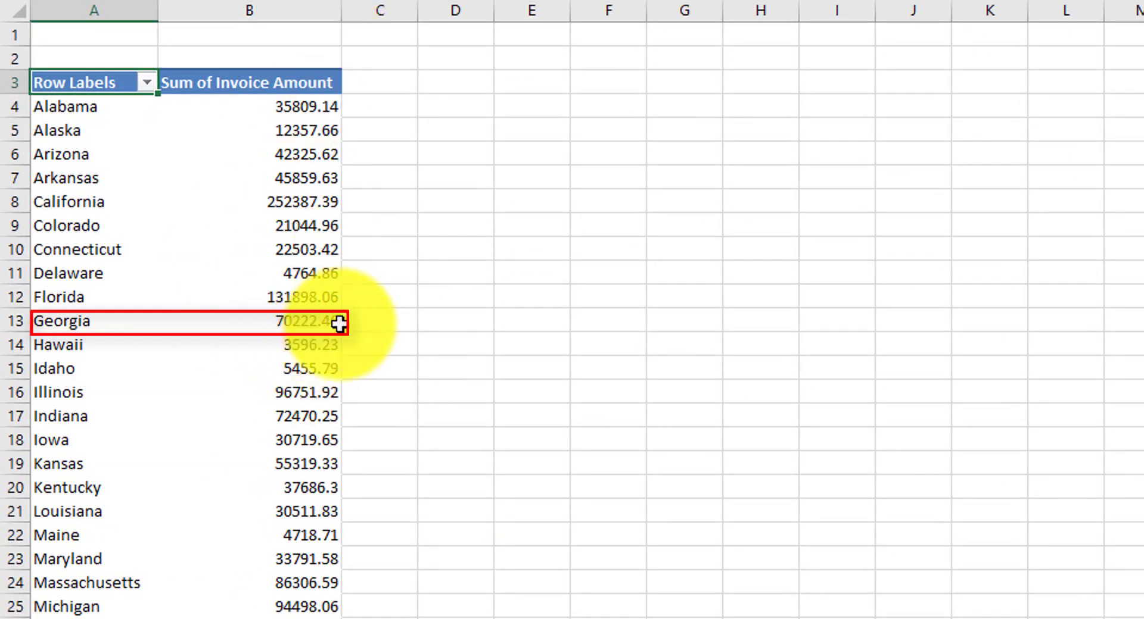
mouse_move(316, 326)
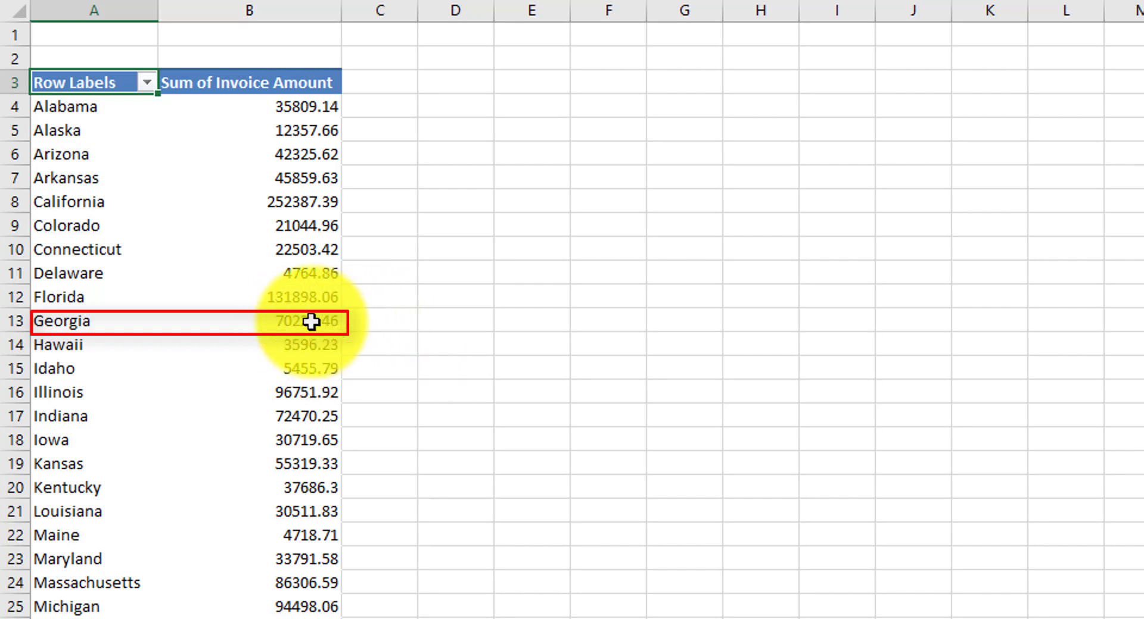
Step: Drill into Georgia's 70222.46 total to Sheet2 and widen its columns
left_click(305, 320)
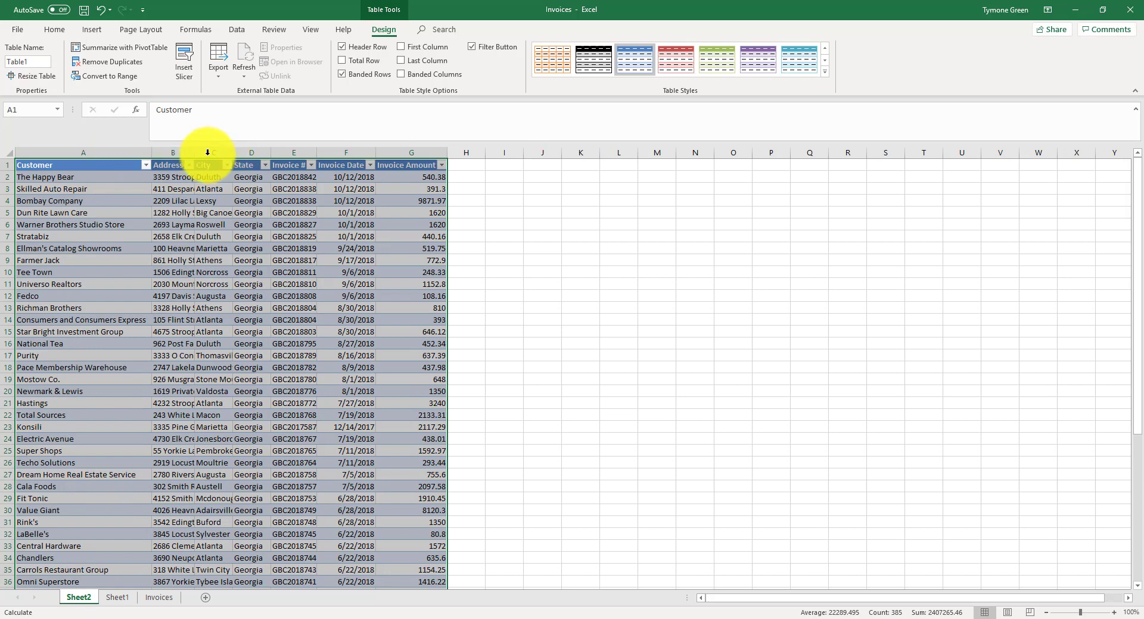
left_click_drag(230, 152, 284, 153)
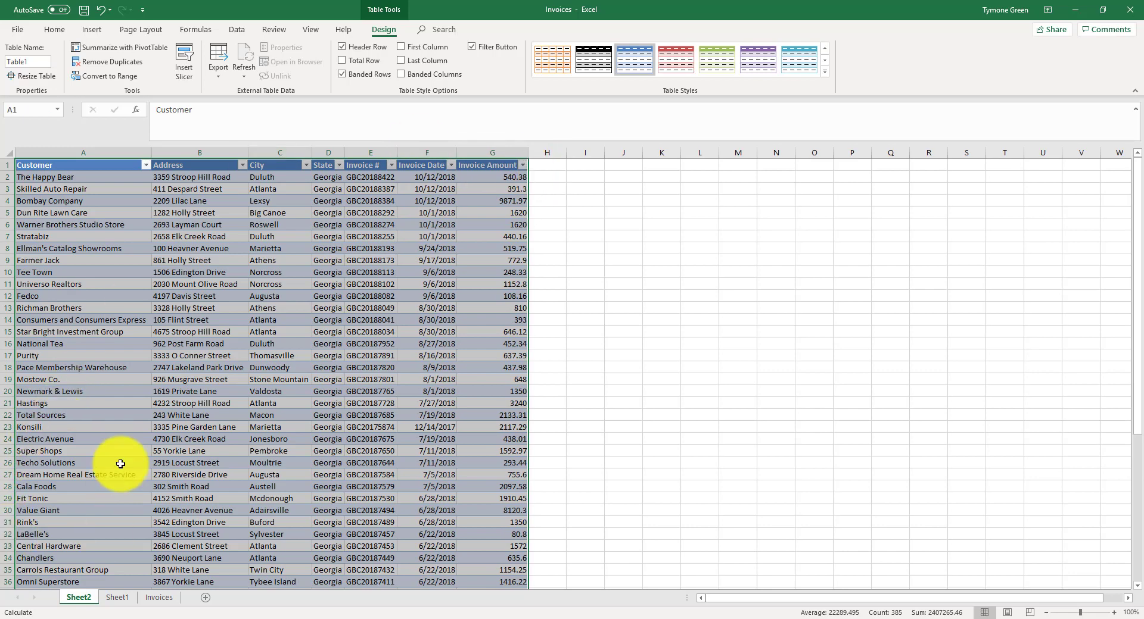
Step: Drill into Pennsylvania's total to Sheet3 and select that whole sheet
left_click(117, 597)
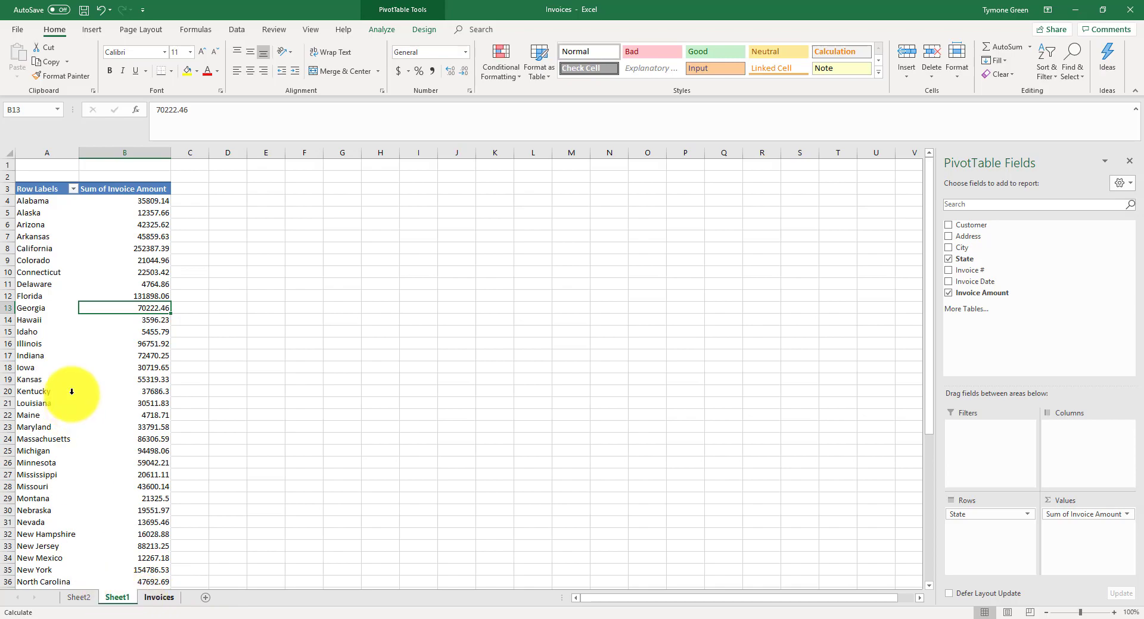
scroll("down", 3)
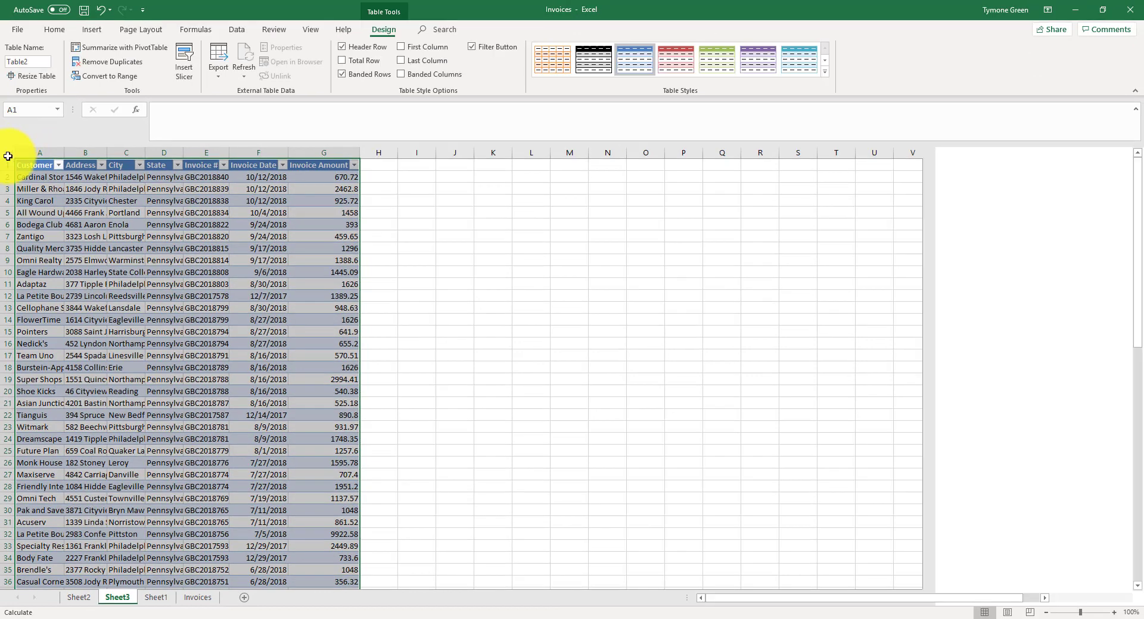
left_click(33, 164)
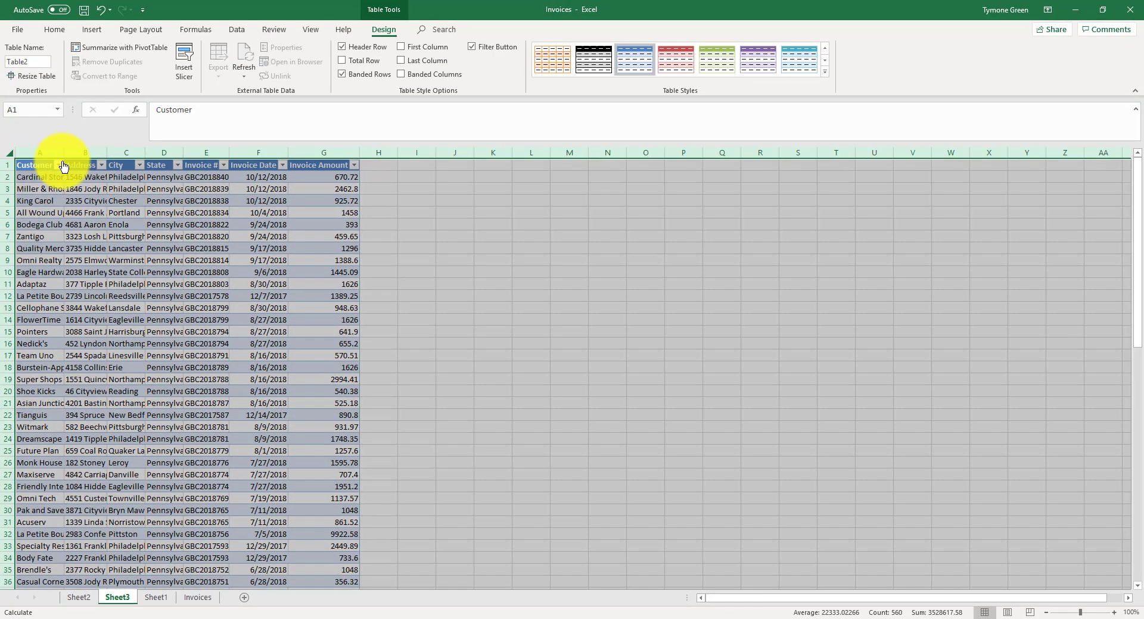